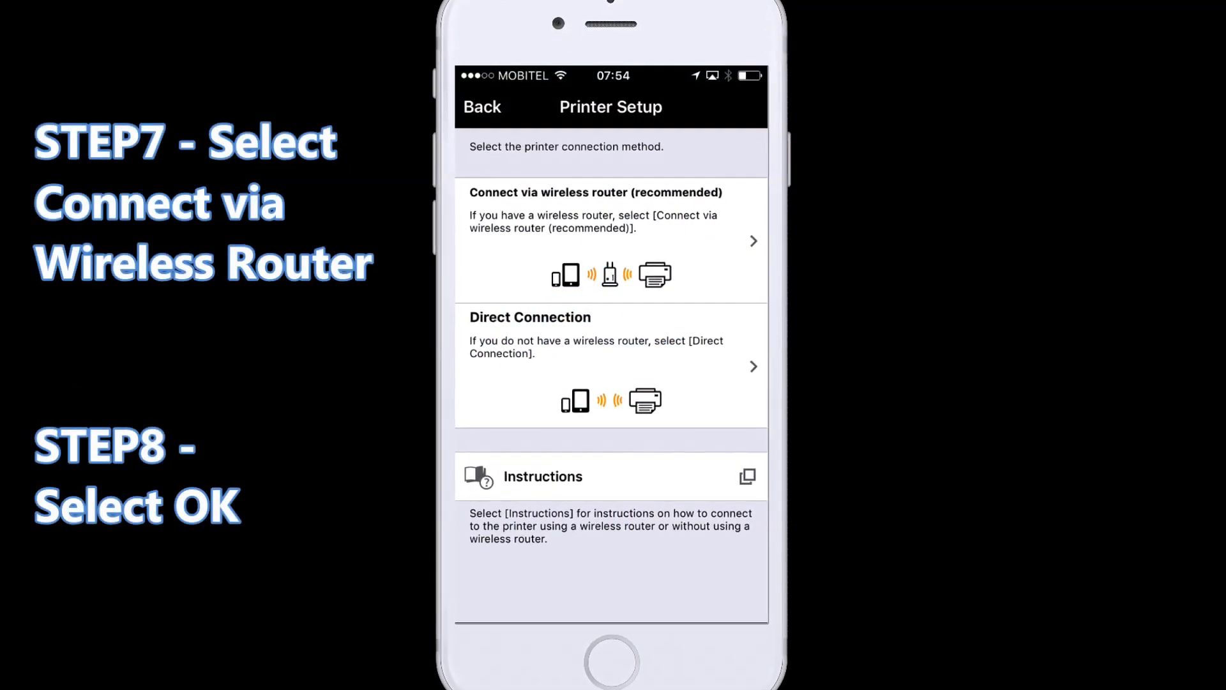
Choose the Connect via wireless router (recommended) setup and confirm it
{"action": "left_click", "coordinate": [594, 240]}
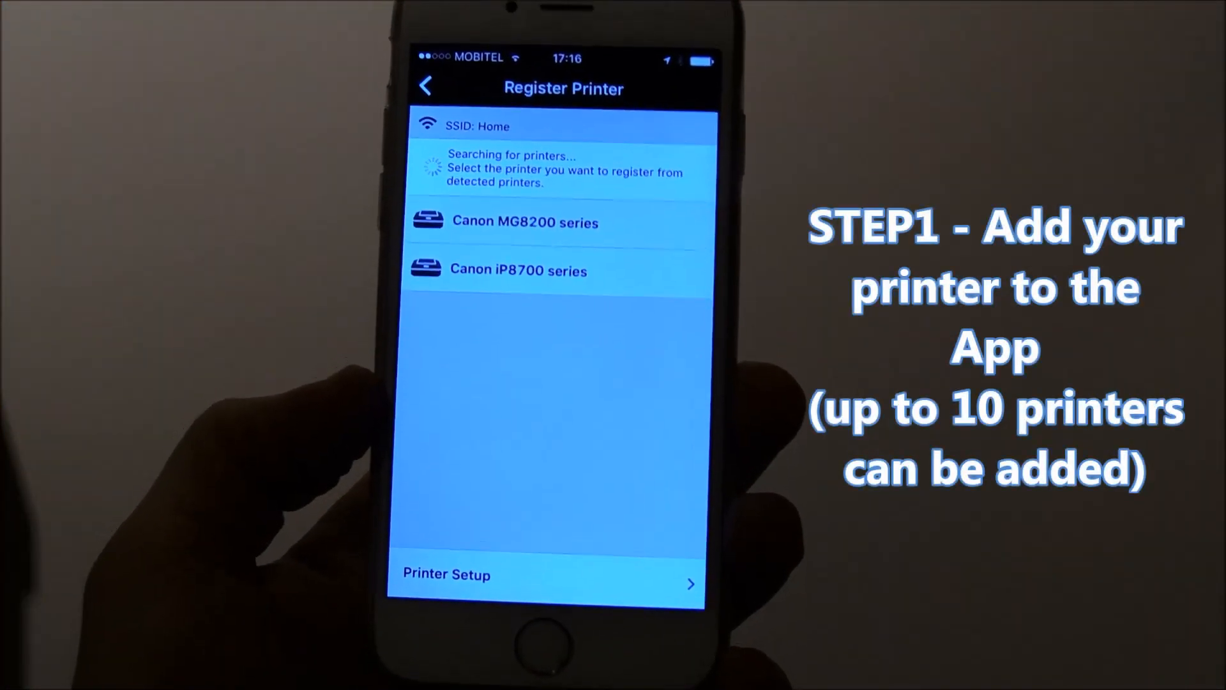
Select the Canon iP8700 series, keep its suggested name, and complete registration
{"action": "left_click", "coordinate": [518, 270]}
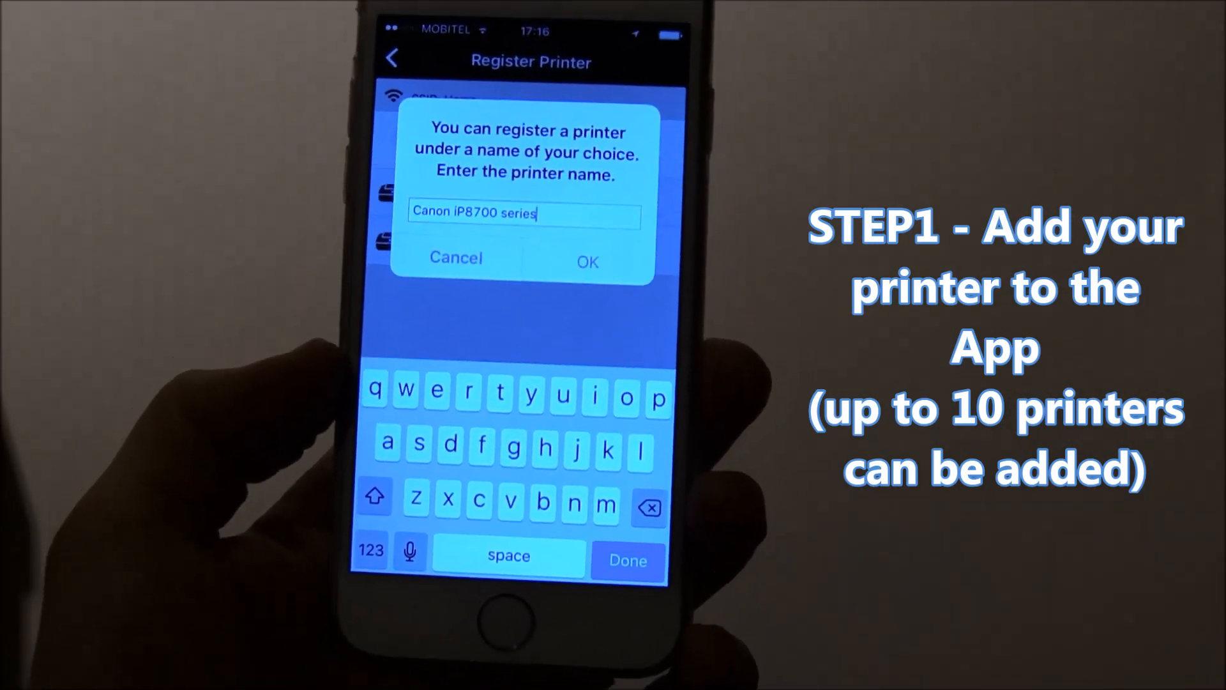
{"action": "left_click", "coordinate": [586, 262]}
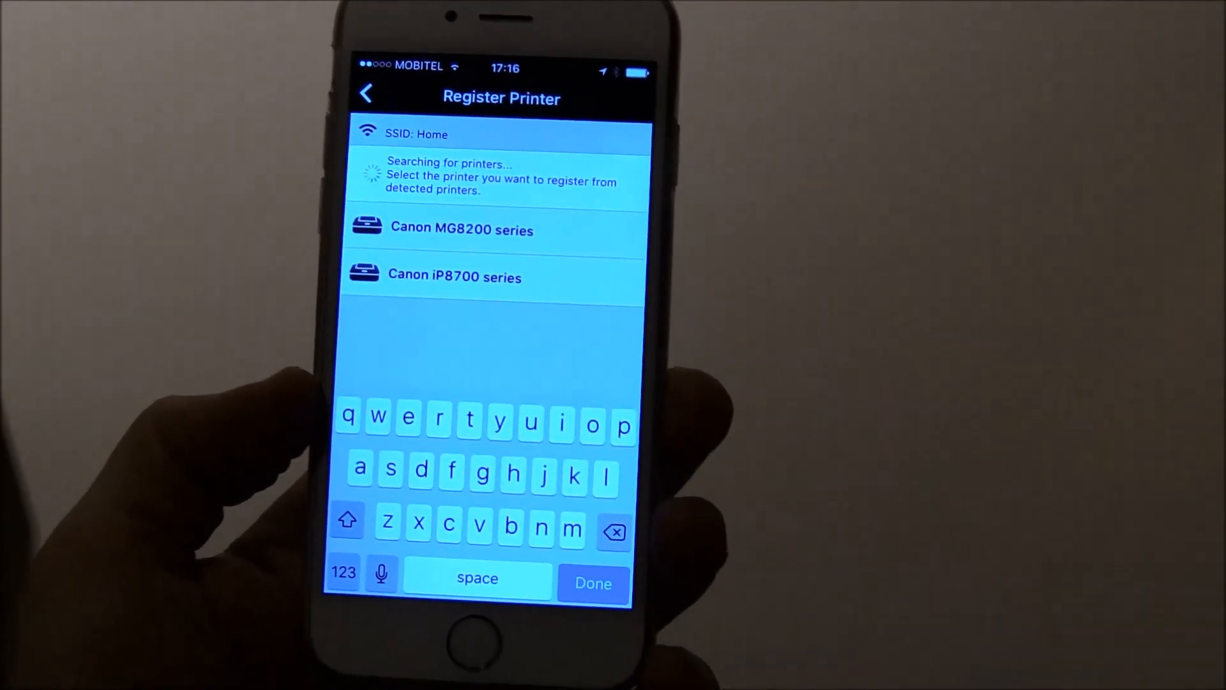
{"action": "left_click", "coordinate": [453, 276]}
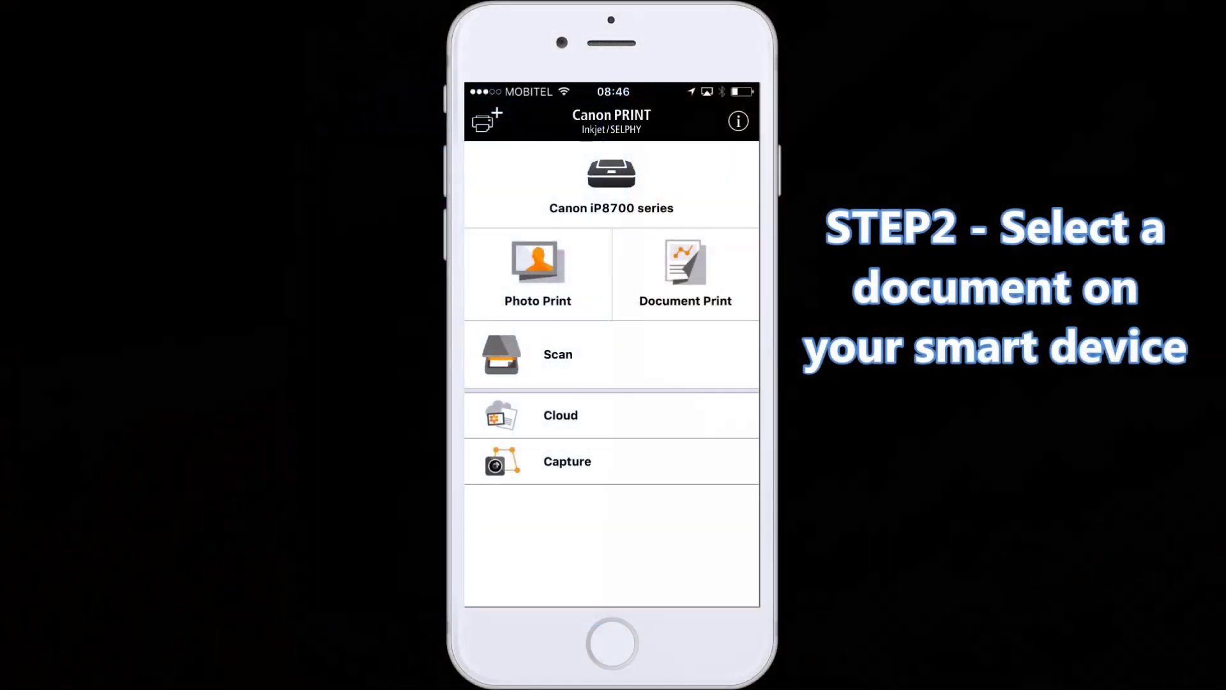
Start Document Print and pick the EXPO Daily file from iCloud Drive's Canon PRINT Business folder
{"action": "left_click", "coordinate": [684, 269]}
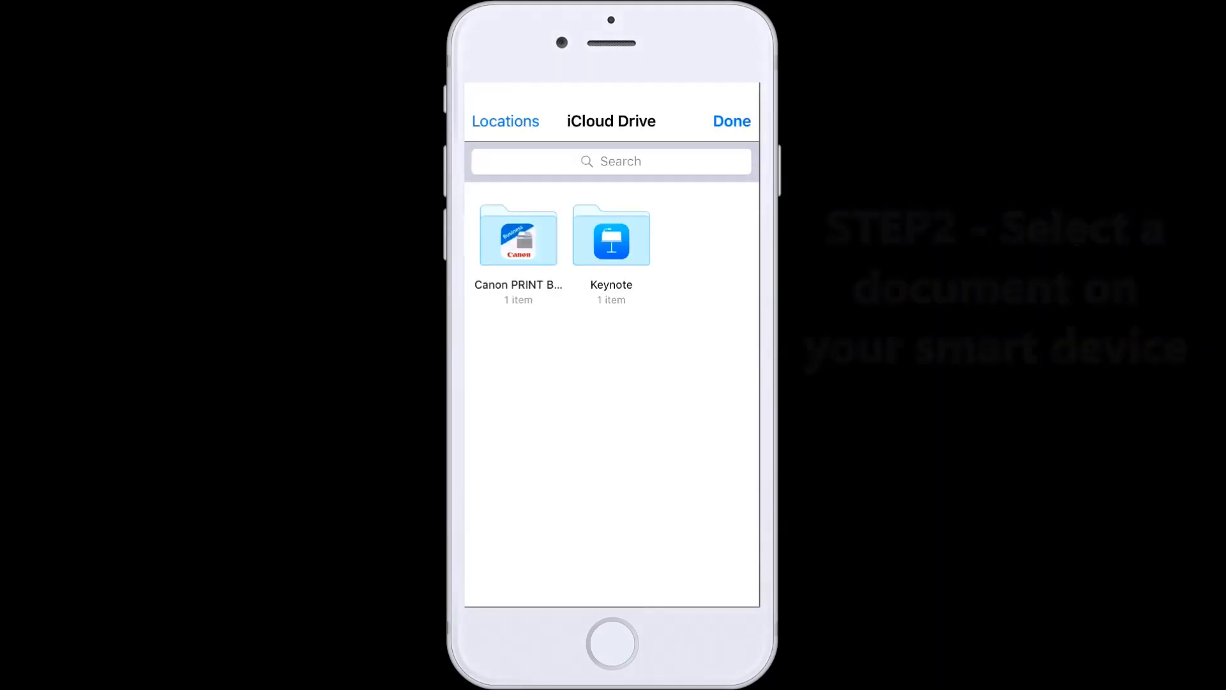
{"action": "left_click", "coordinate": [518, 236]}
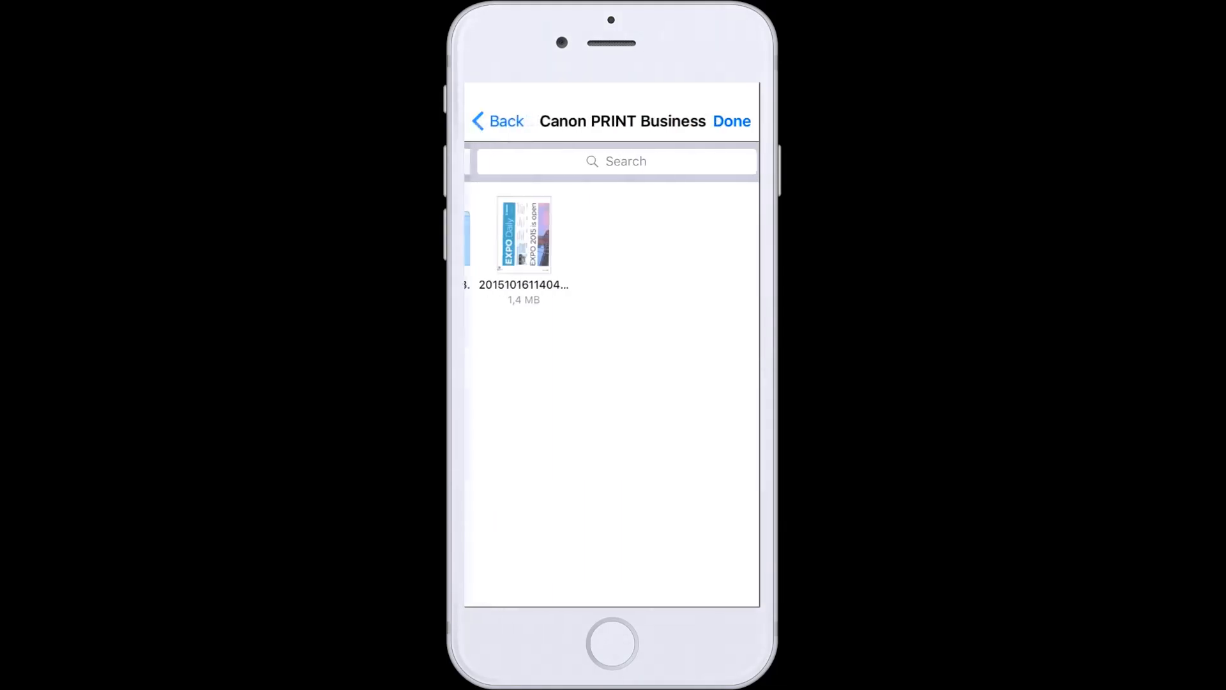
{"action": "left_click", "coordinate": [501, 121]}
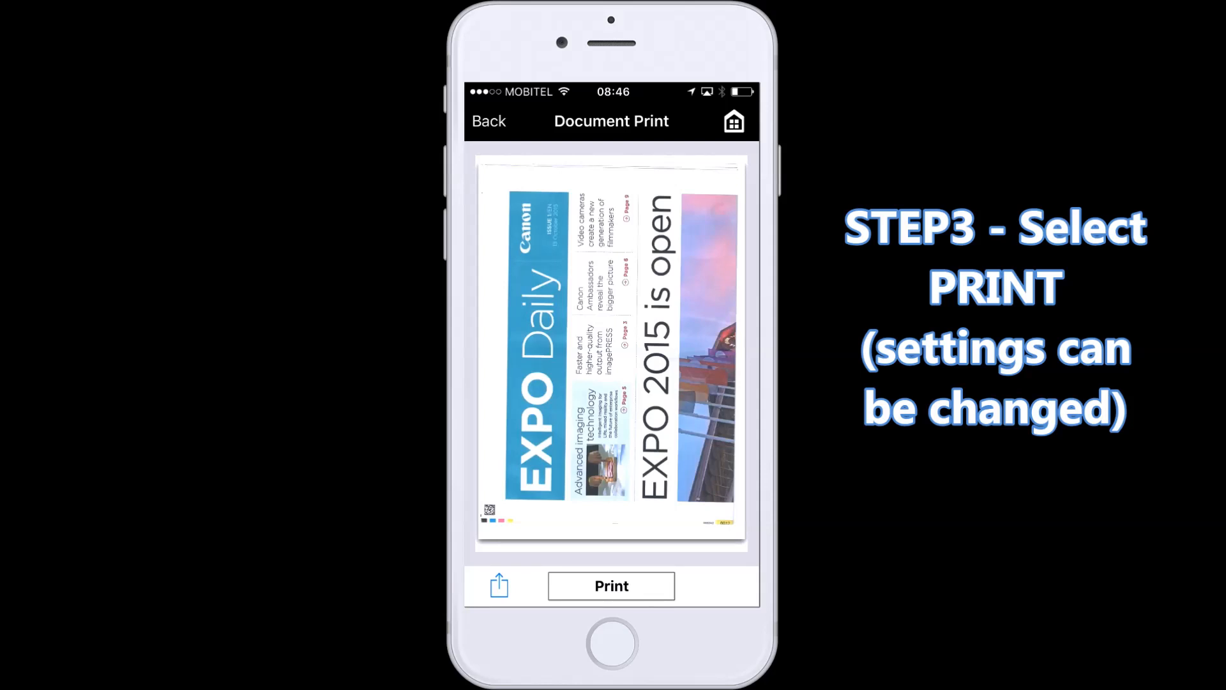
Send the EXPO Daily document to the iP8700 as one A4 plain-paper copy
{"action": "left_click", "coordinate": [611, 586]}
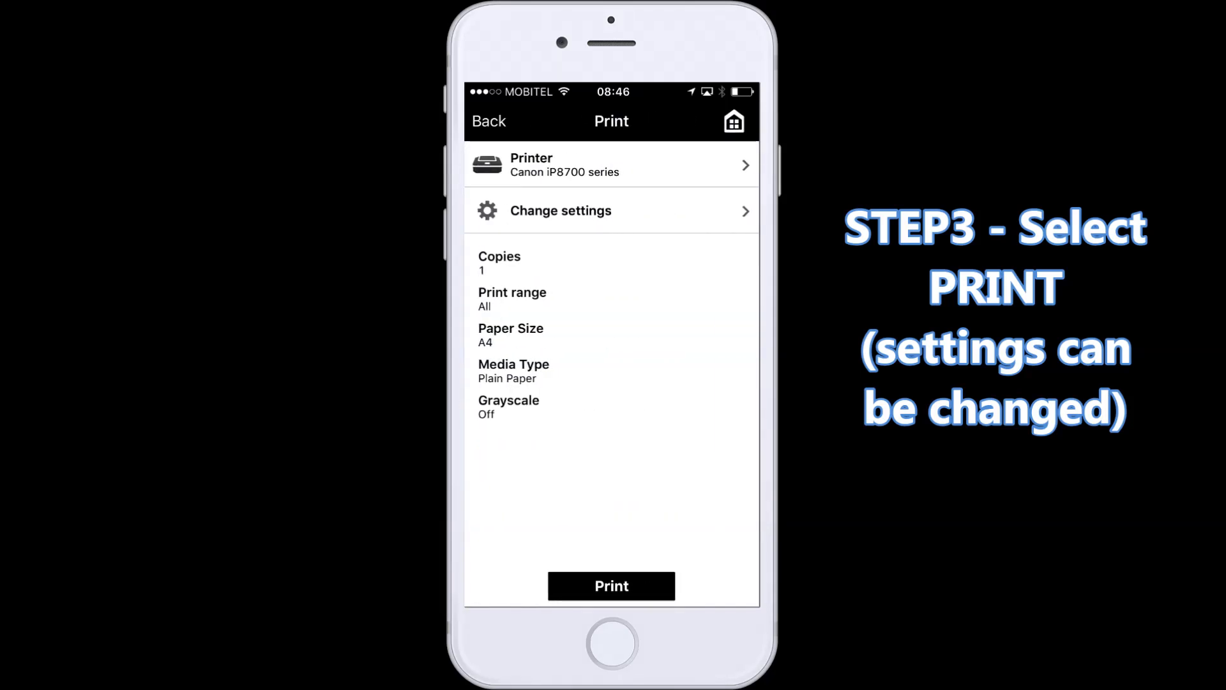
{"action": "left_click", "coordinate": [611, 585]}
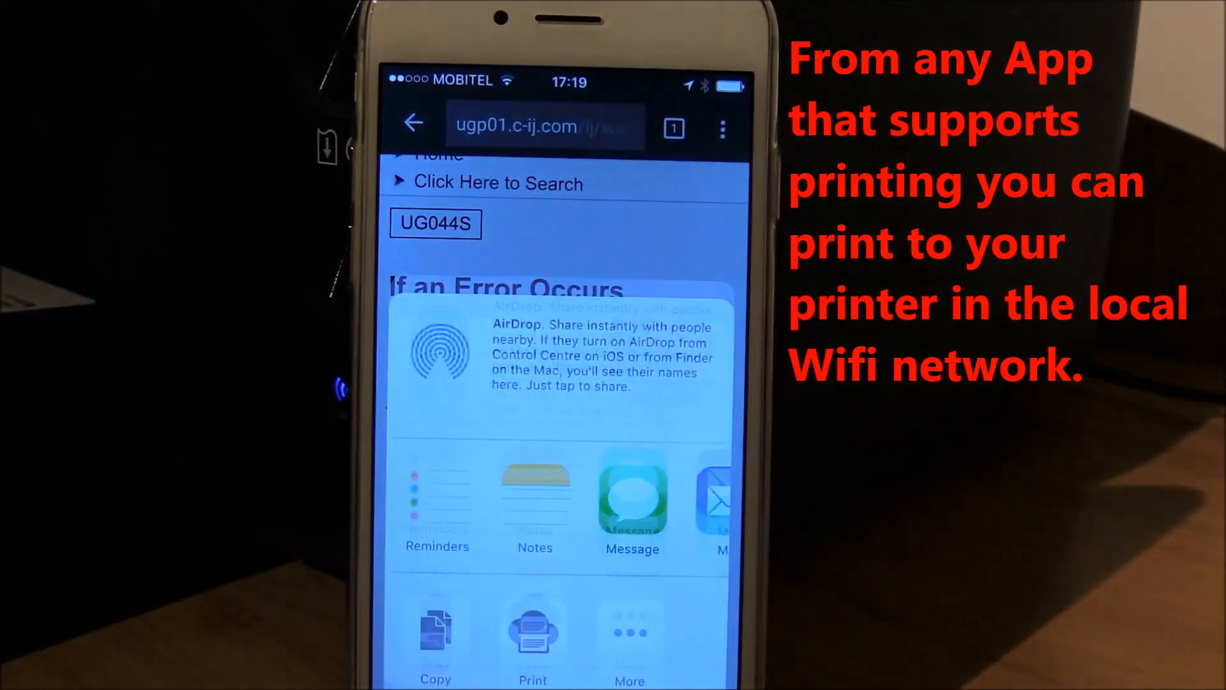
Start AirPrint from Chrome's share sheet and search for a printer via Select Printer
{"action": "left_click", "coordinate": [532, 634]}
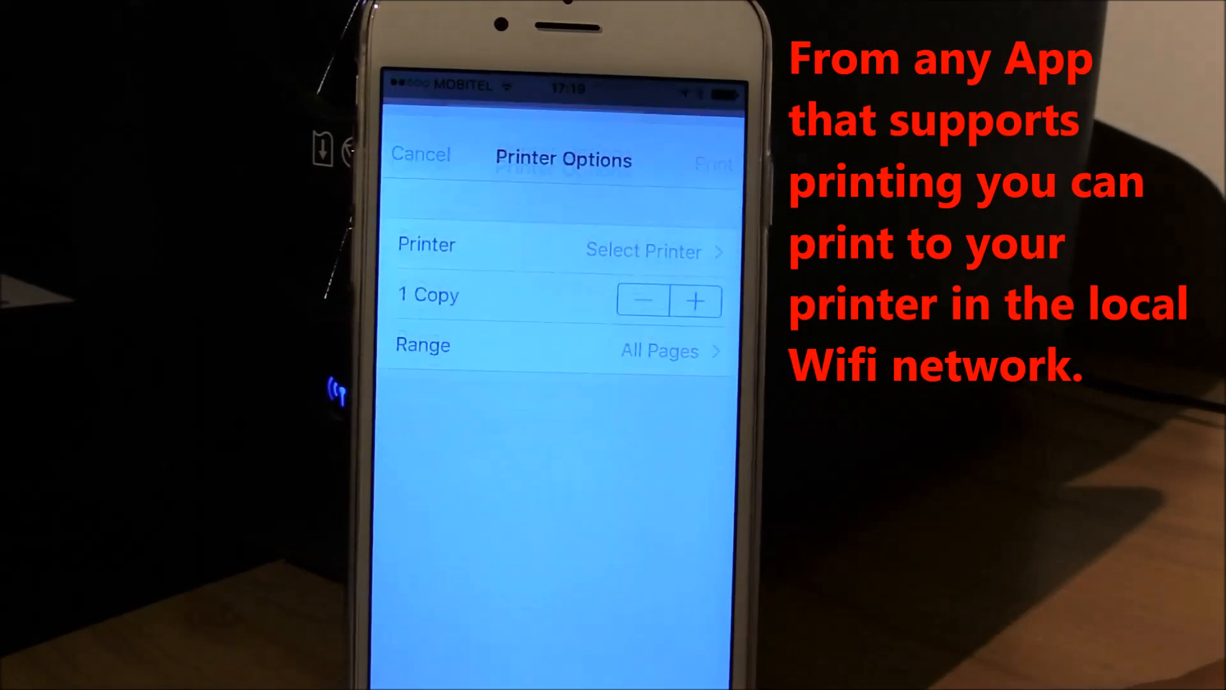
{"action": "left_click", "coordinate": [643, 251]}
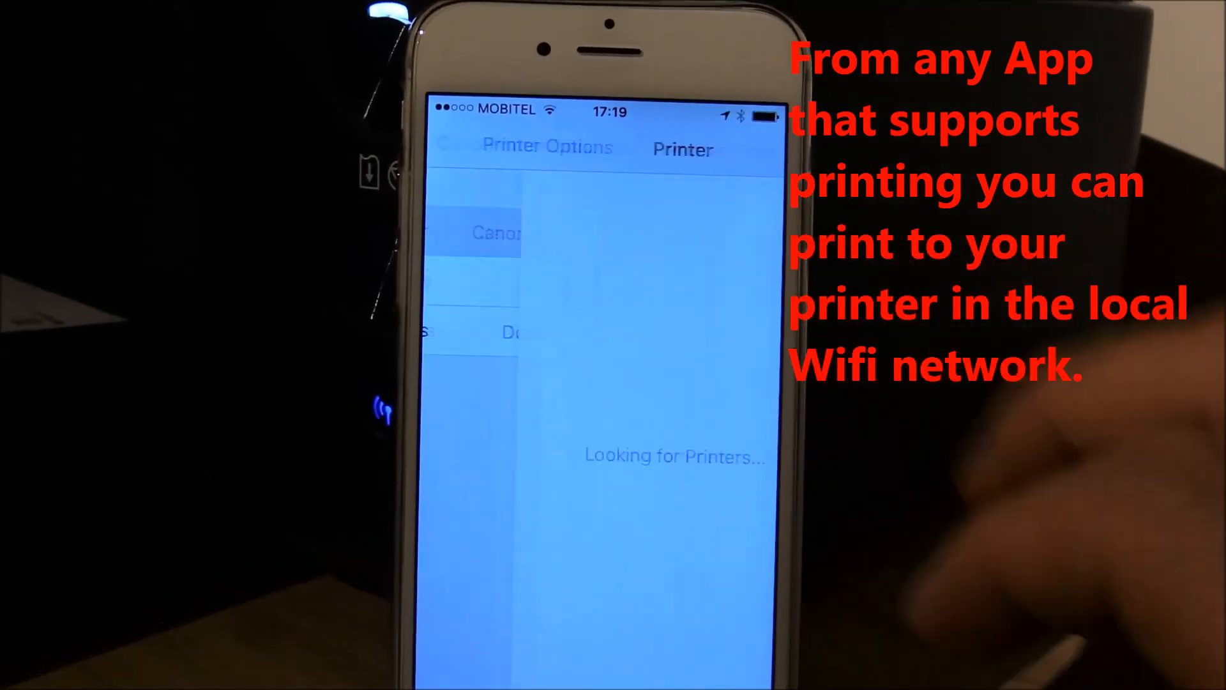